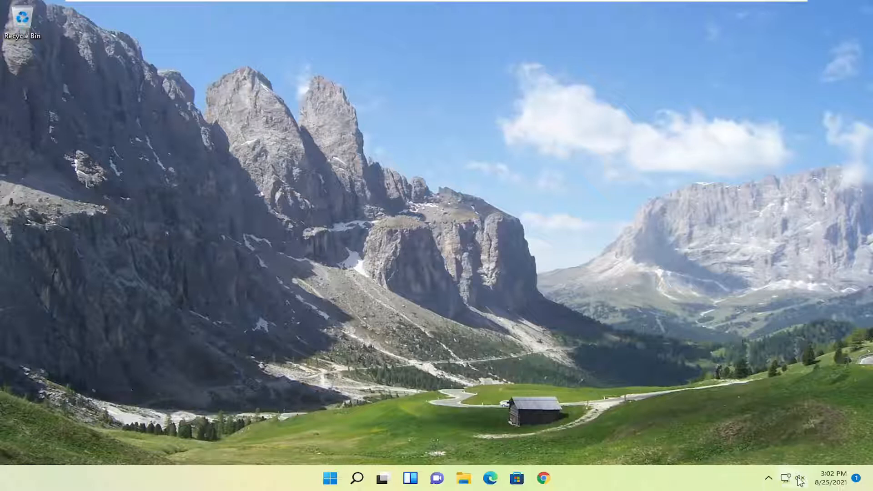
- Check the system volume in quick settings and adjust it to about 54
left_click(801, 477)
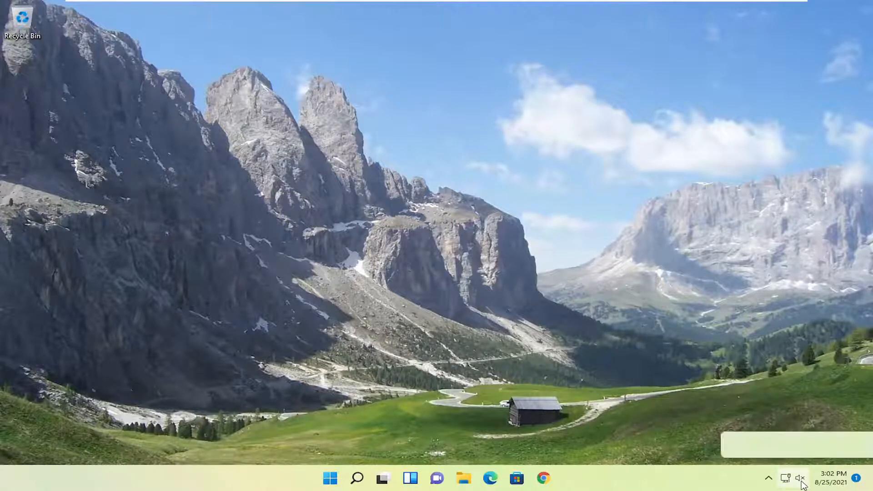
left_click(791, 490)
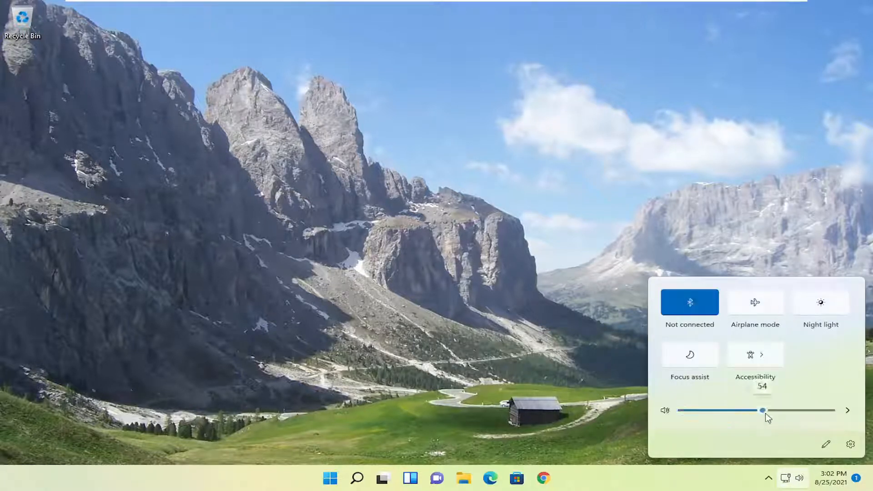
left_click_drag(763, 410, 682, 410)
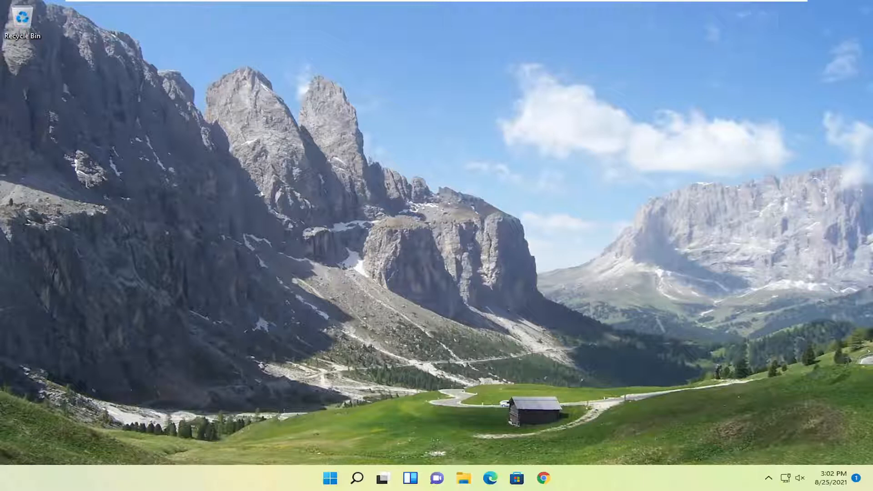
mouse_move(361, 478)
type("control panel")
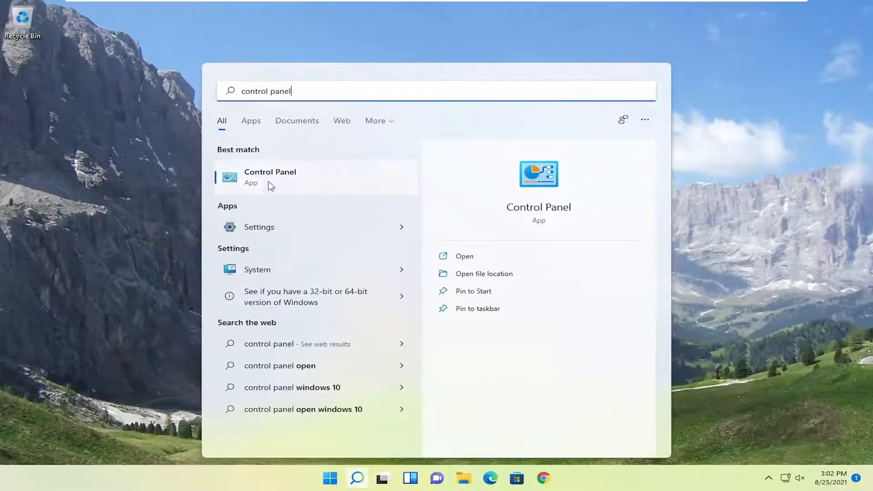
- Launch Control Panel from search and show all items as large icons
left_click(270, 176)
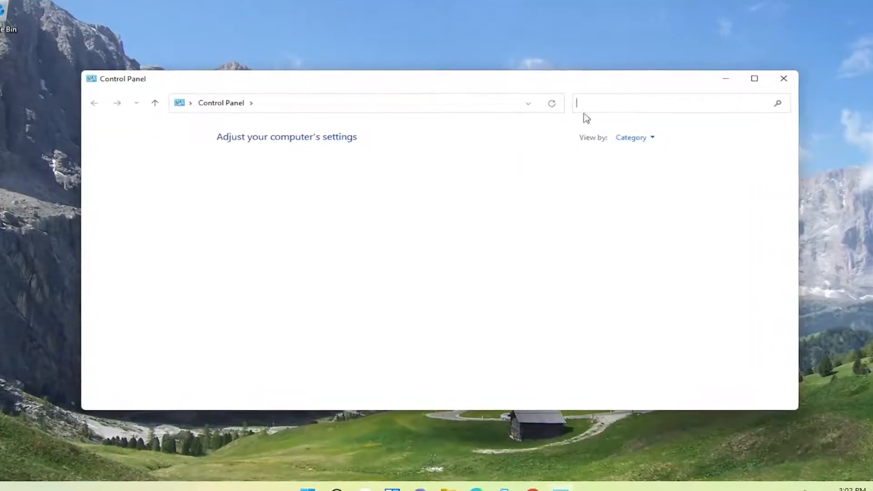
left_click(651, 136)
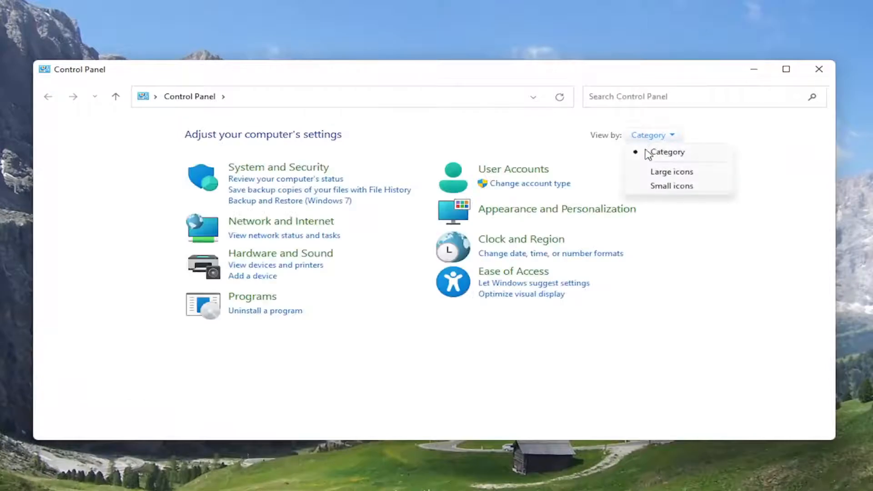
left_click(672, 172)
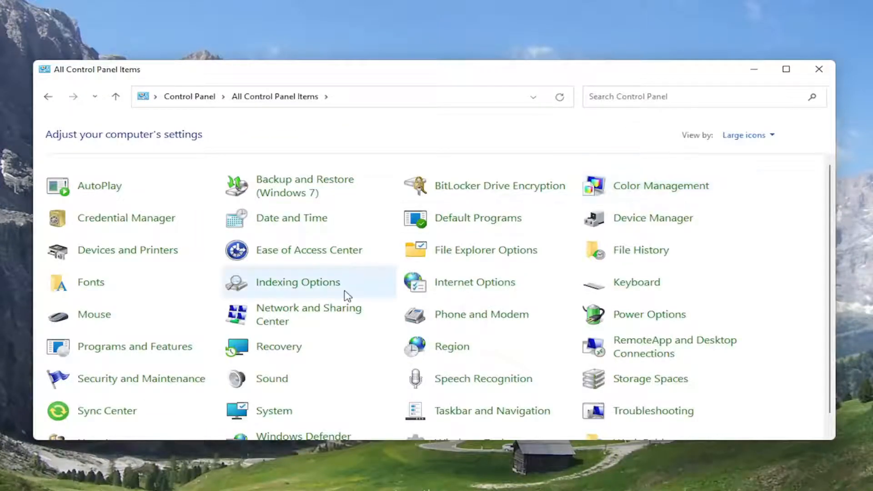
mouse_move(268, 385)
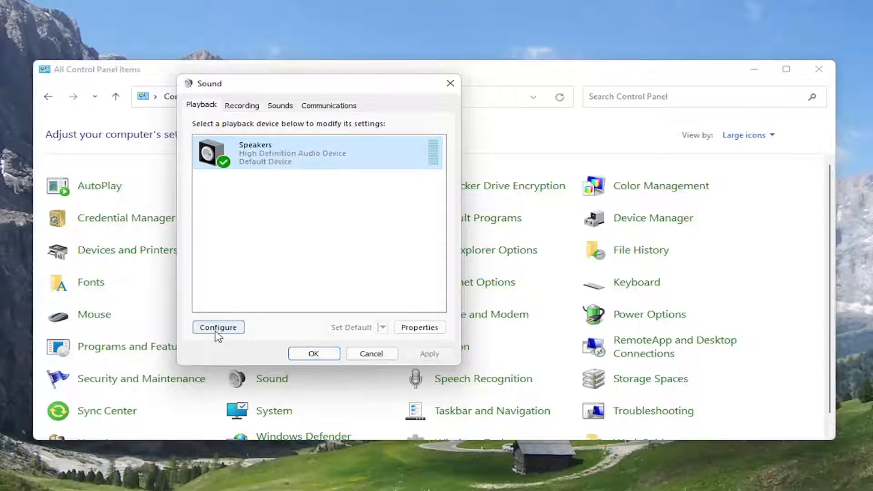
left_click(218, 328)
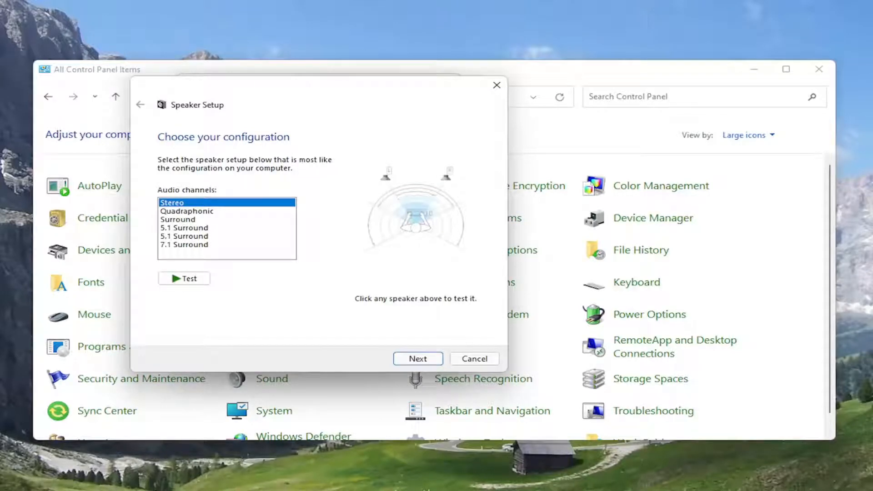
left_click(475, 359)
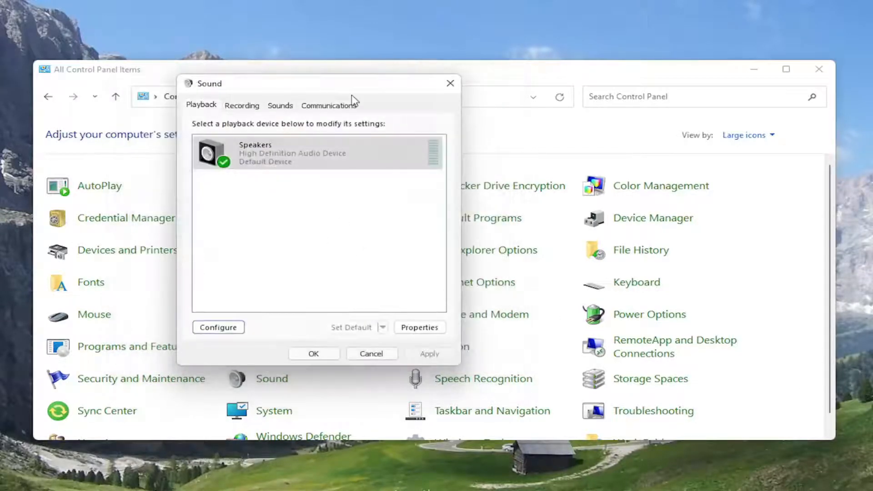
mouse_move(425, 335)
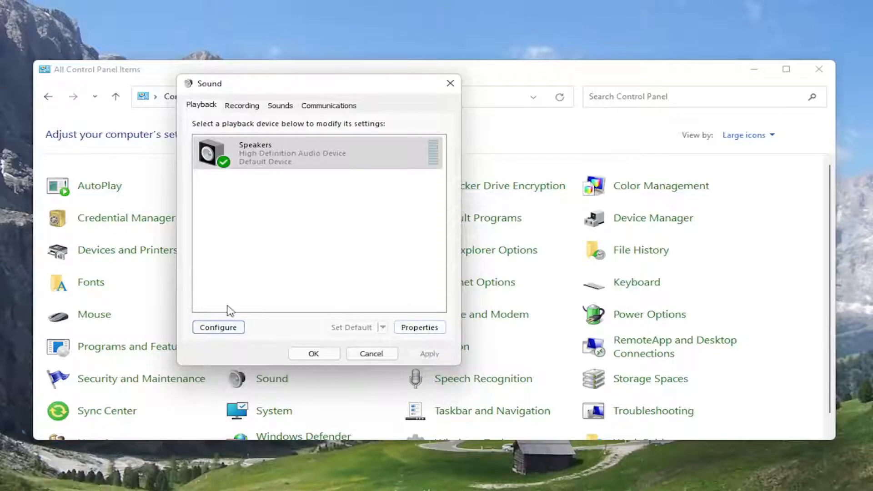
mouse_move(204, 202)
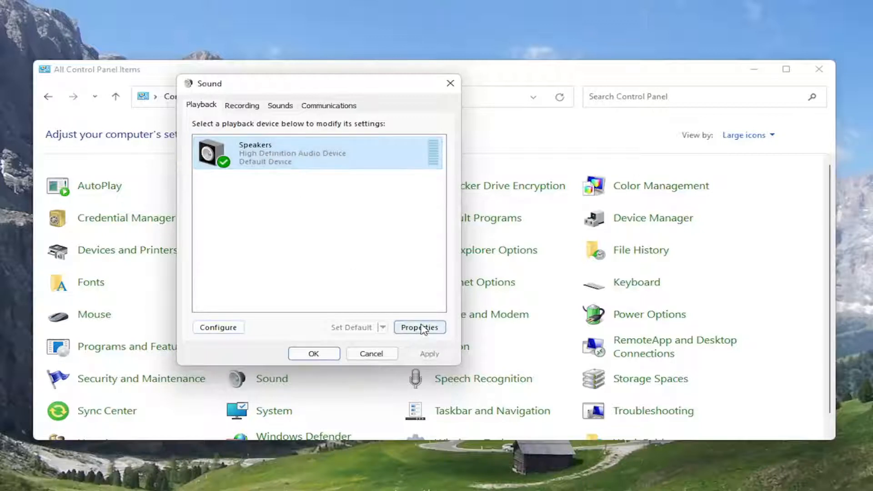
- Set the Speakers default format to 24 bit, 192000 Hz in Advanced properties and close Sound
left_click(419, 327)
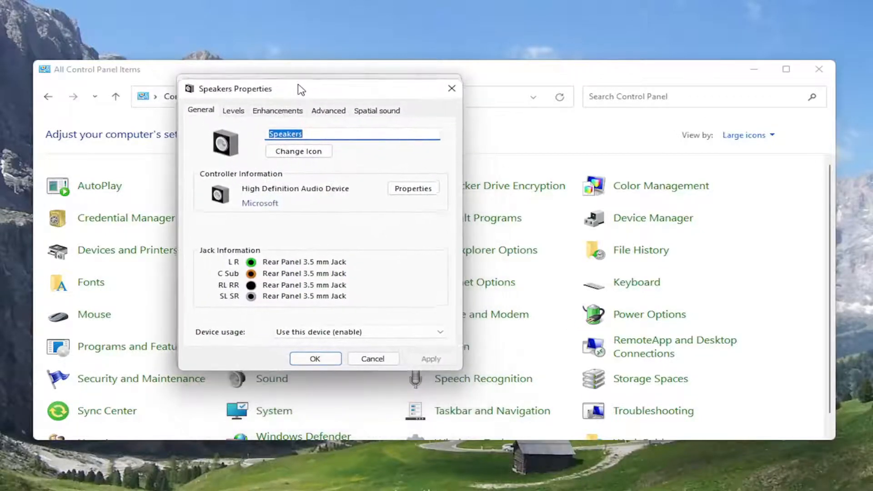
left_click(328, 110)
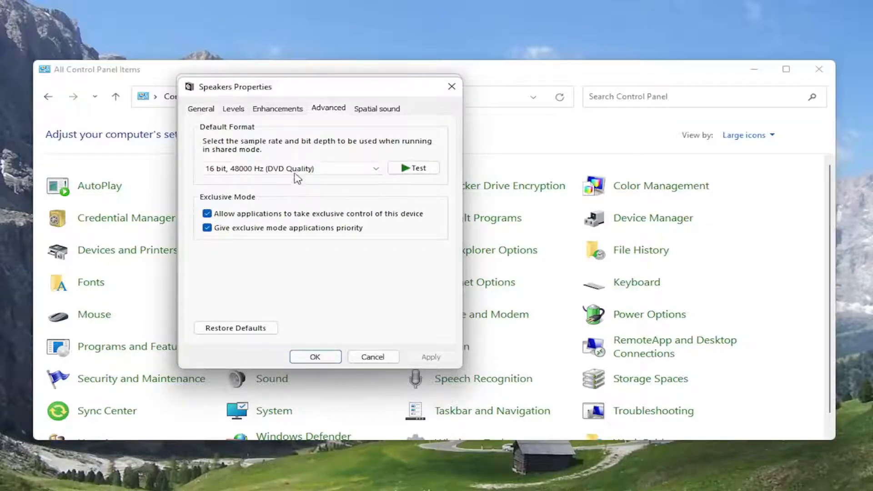
left_click(374, 169)
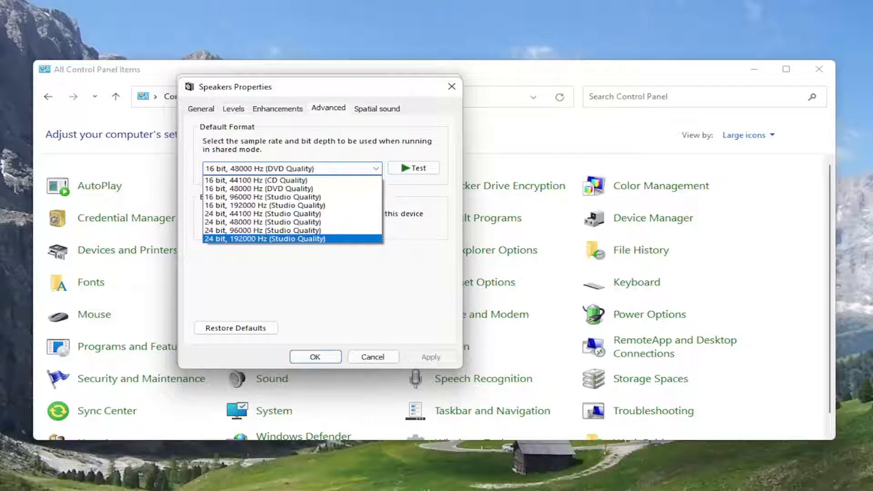
mouse_move(463, 93)
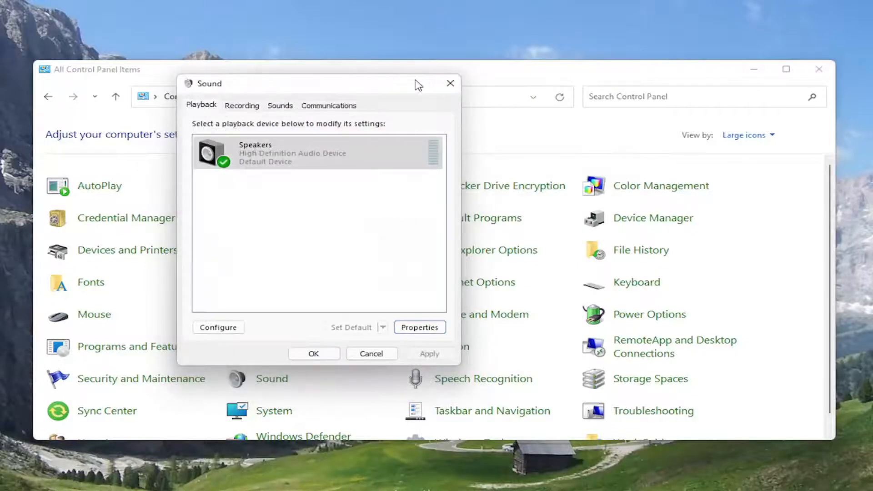
left_click(354, 476)
type("troubleshoot")
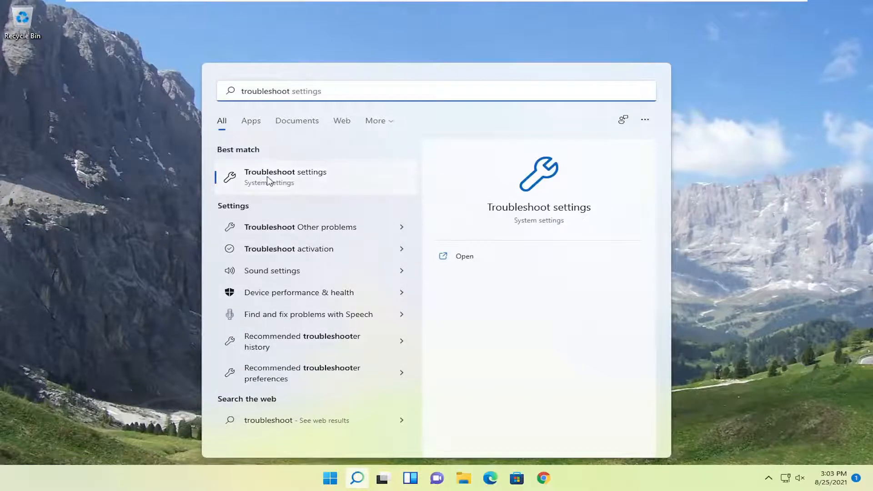
- Reach the Other troubleshooters page from Troubleshoot settings
left_click(285, 177)
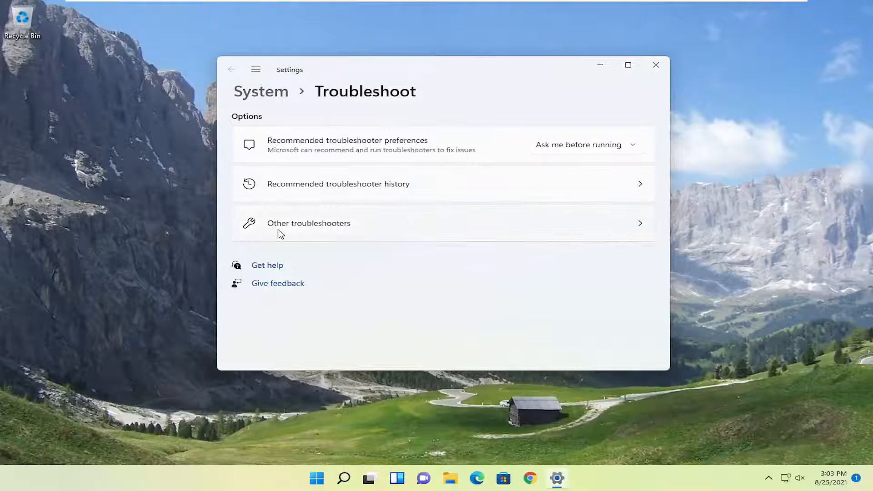
left_click(308, 224)
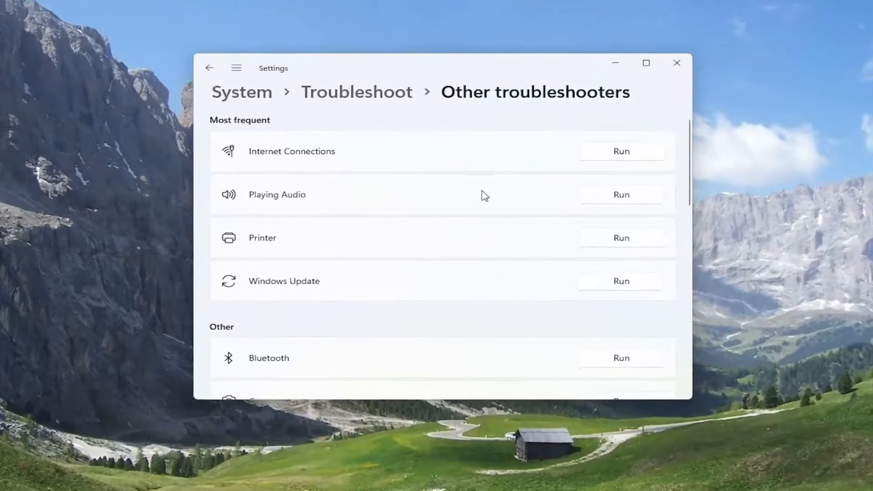
- Run the Playing Audio troubleshooter until it asks about Audio Enhancements
left_click(621, 195)
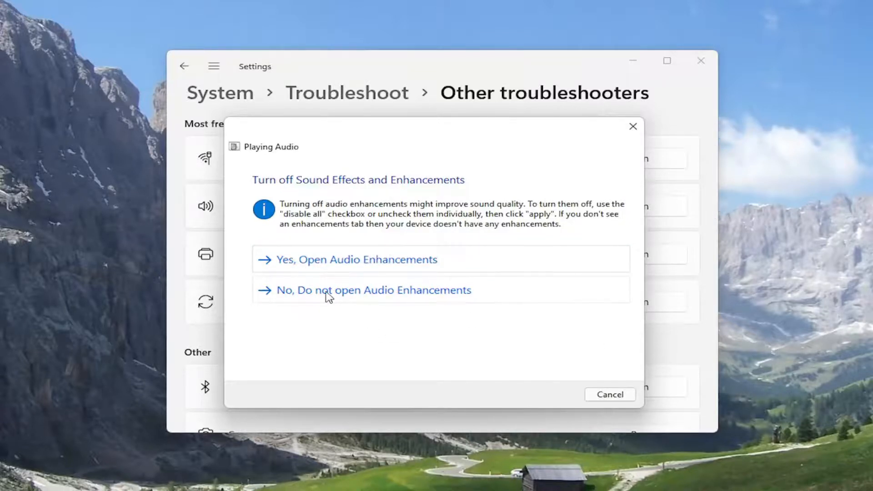
- Decline Audio Enhancements and continue past the volume suggestion to the completed results
left_click(330, 290)
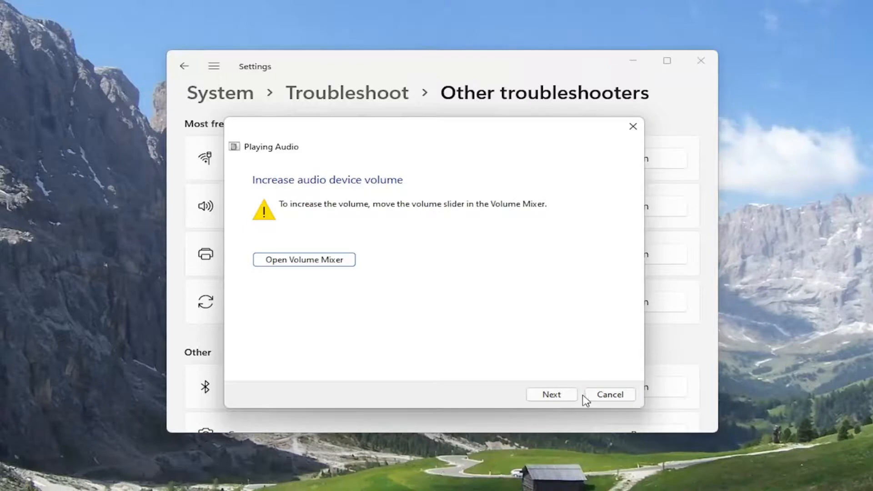
left_click(551, 394)
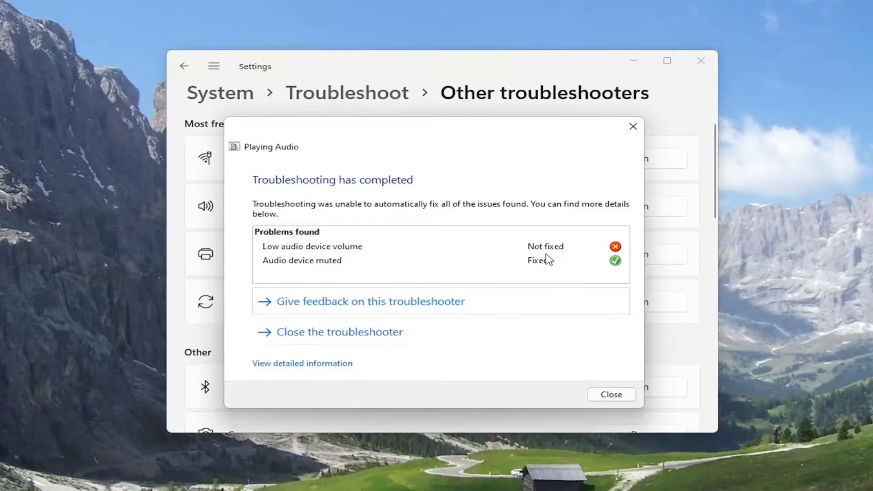
mouse_move(556, 255)
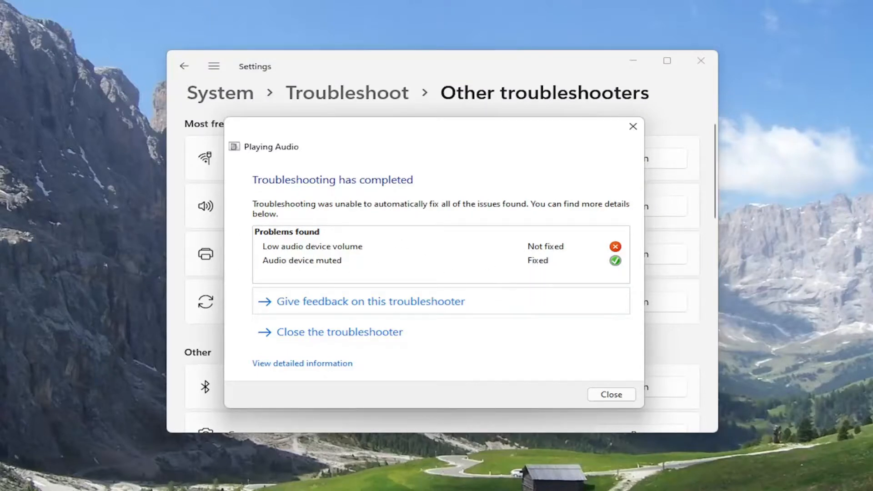
mouse_move(505, 93)
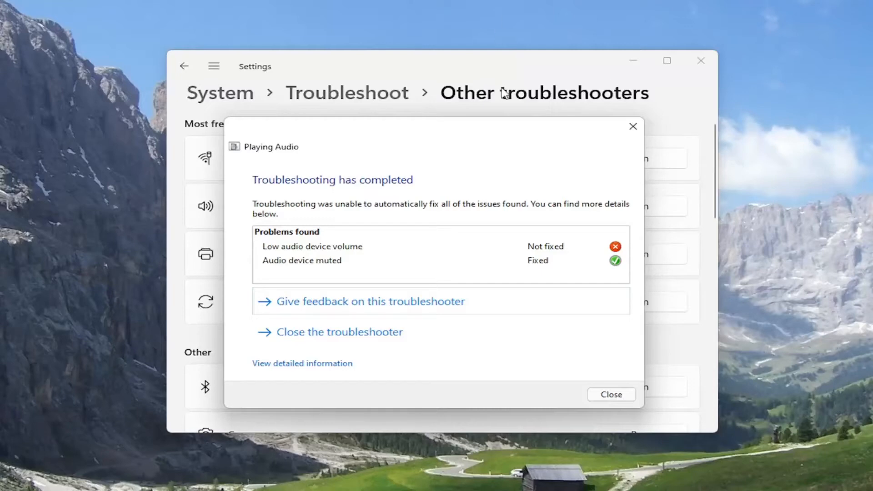